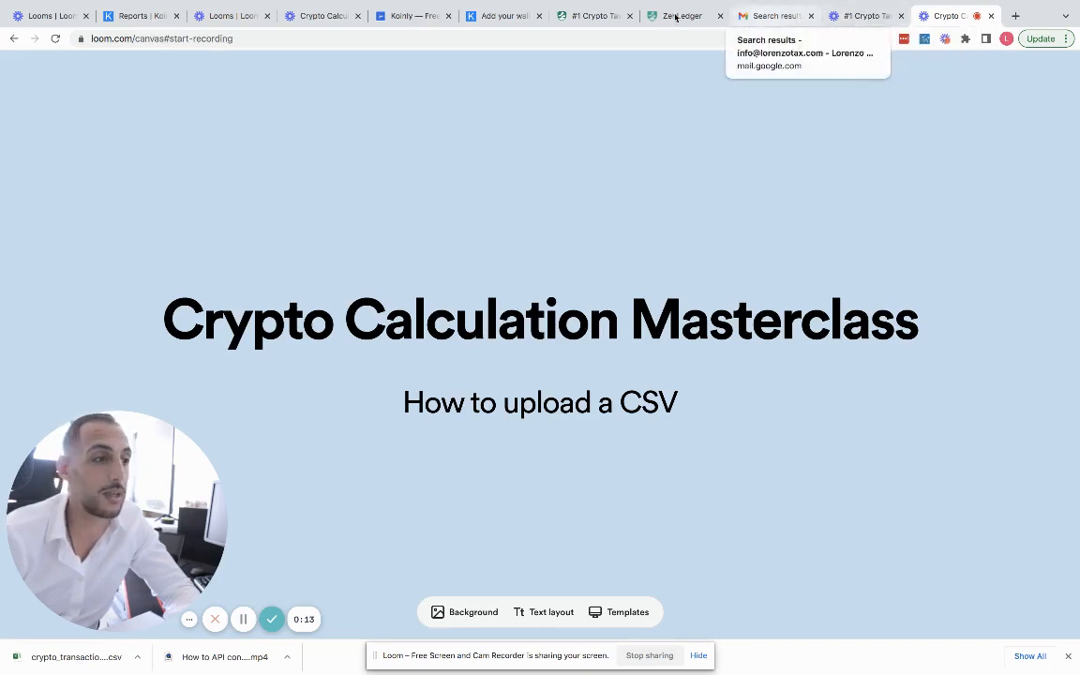
# From the ZenLedger dashboard, reach the Import transactions page via Add Account.
pyautogui.click(679, 15)
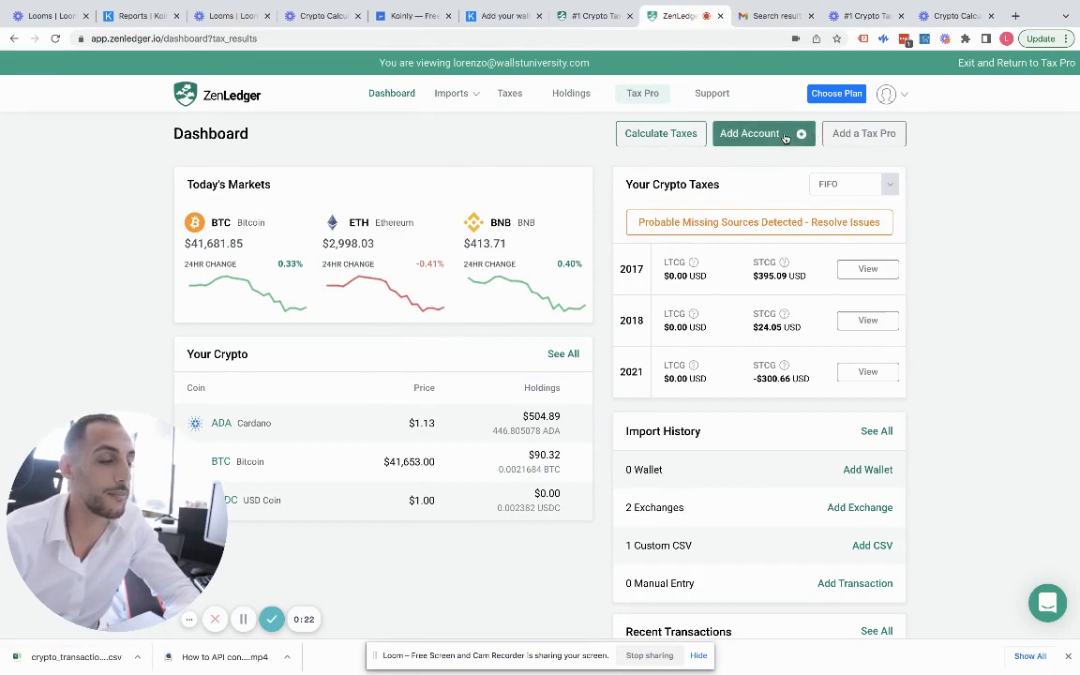
pyautogui.click(750, 133)
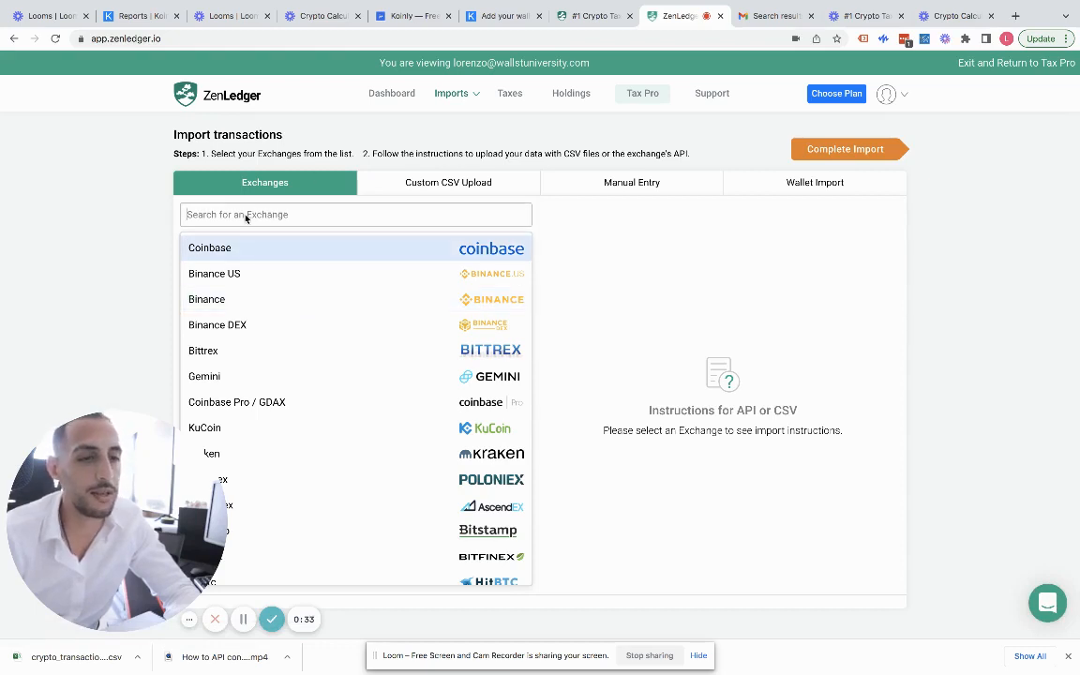
# Search 'cryp', choose Crypto.com as the exchange, and highlight its Export instruction steps.
pyautogui.write('cryp')
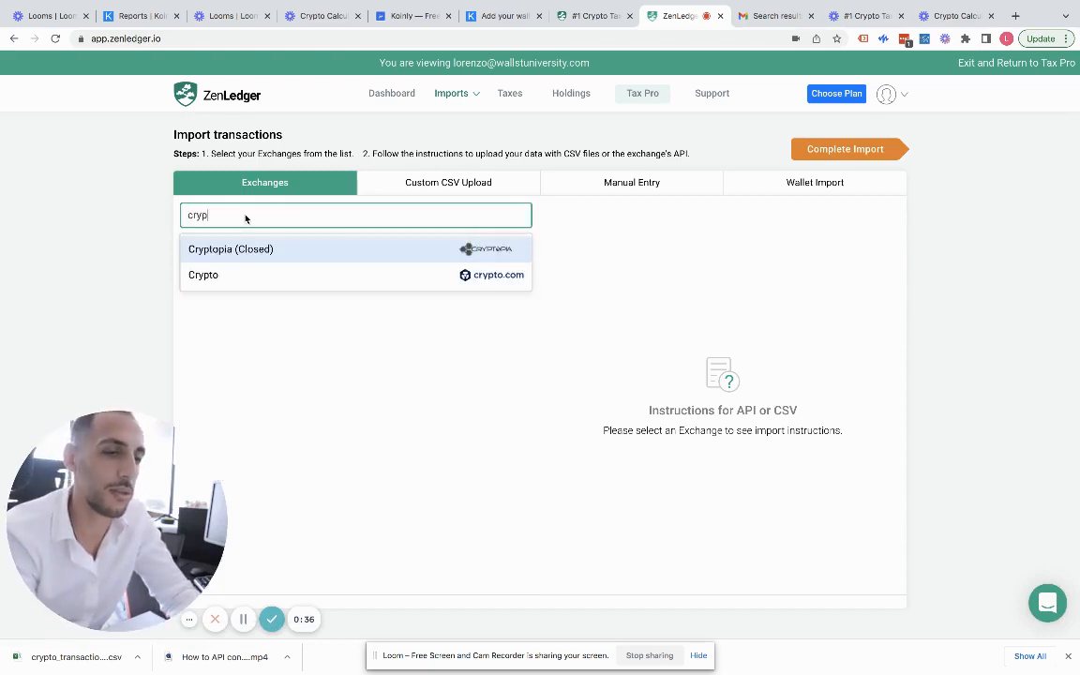
pyautogui.click(202, 274)
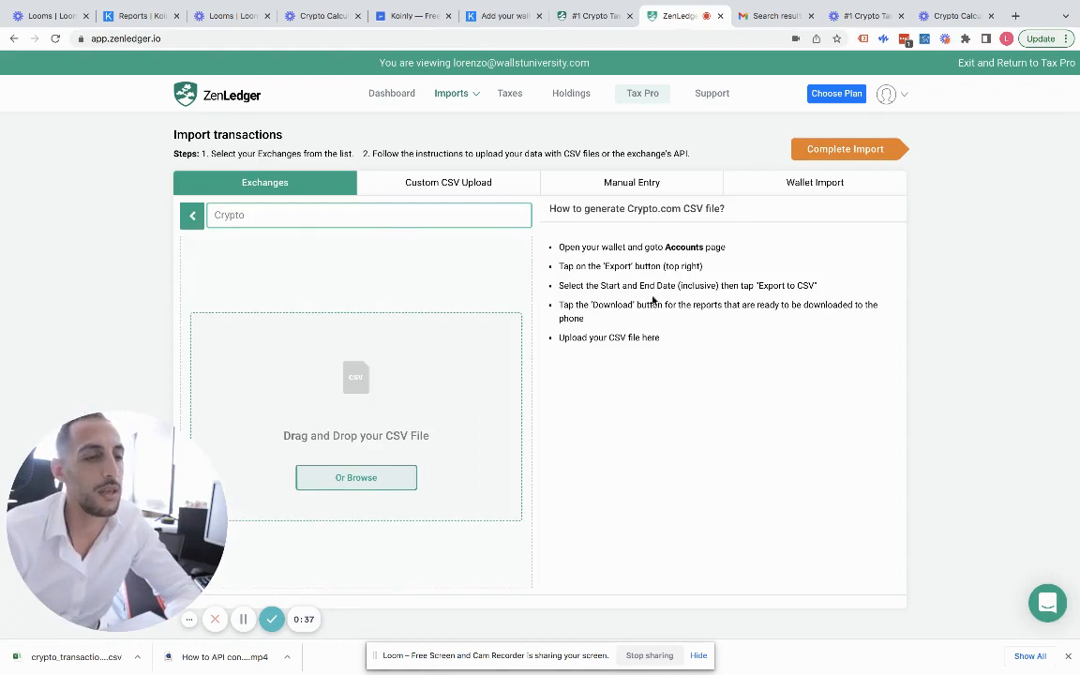
pyautogui.moveTo(559, 248); pyautogui.dragTo(660, 338)
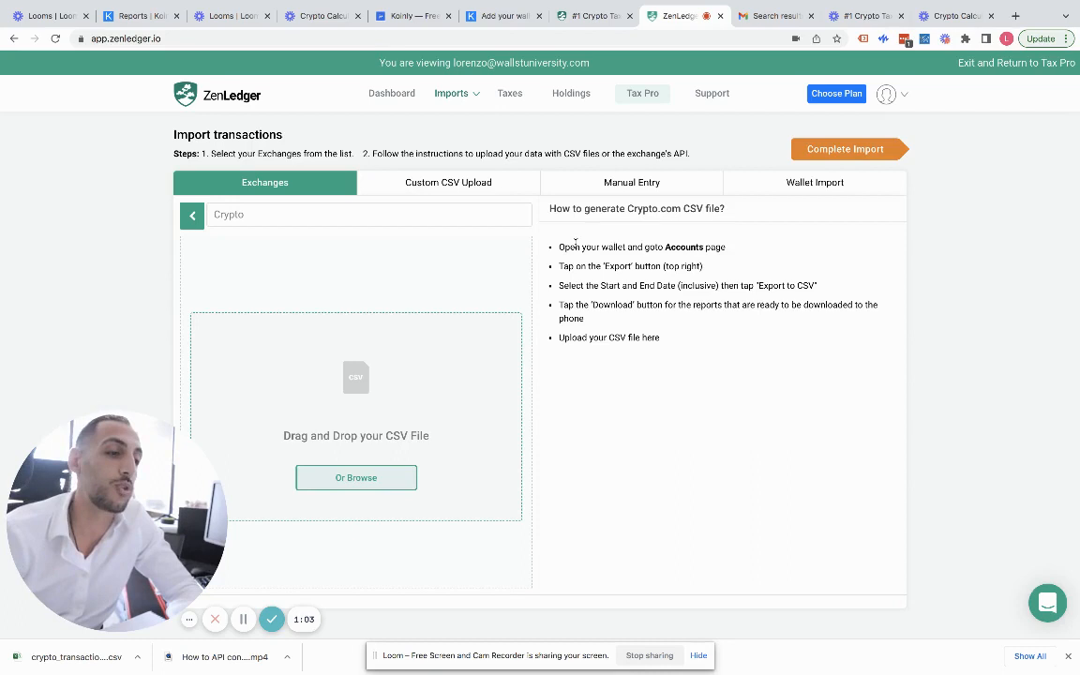
pyautogui.moveTo(559, 248); pyautogui.dragTo(724, 248)
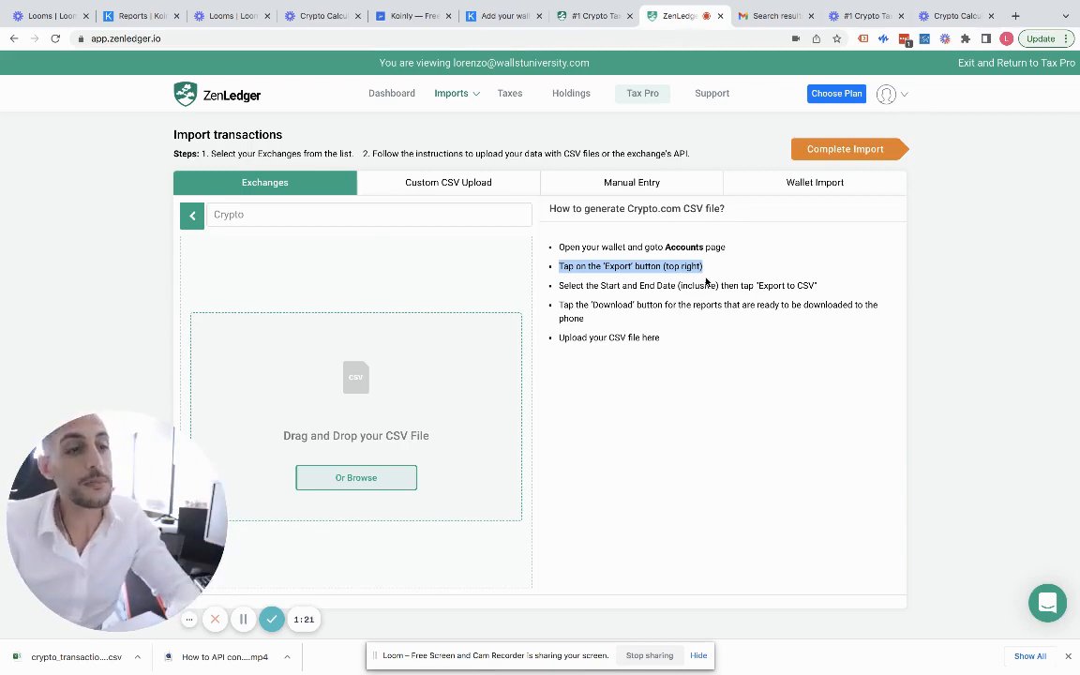
pyautogui.moveTo(353, 114)
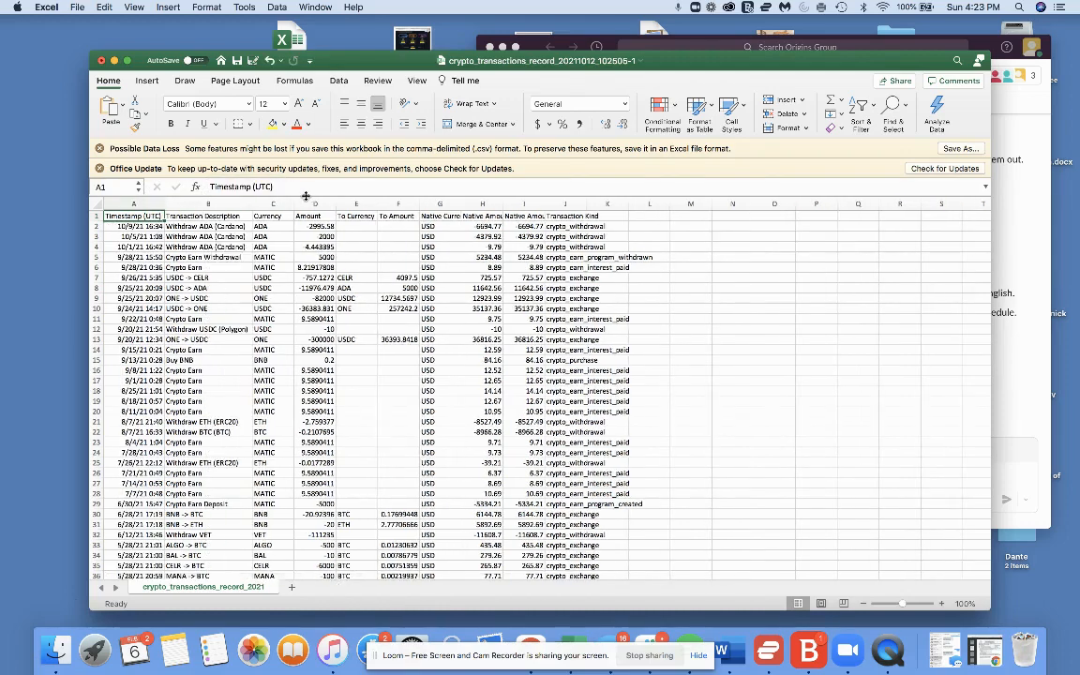
pyautogui.moveTo(292, 199)
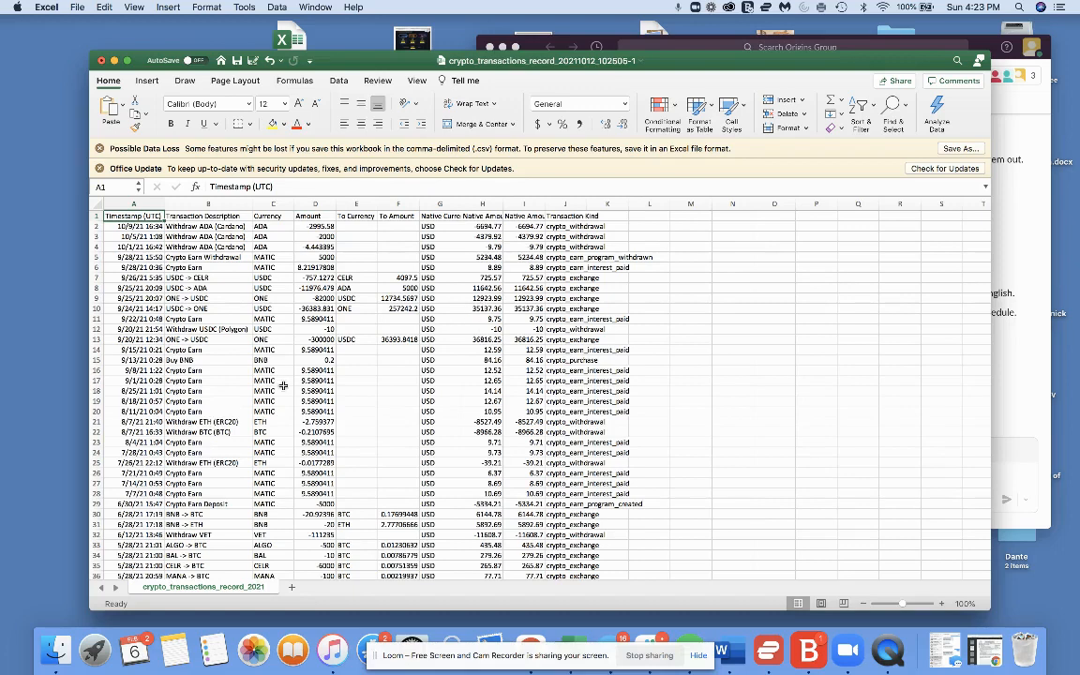
# Review the CSV's Timestamp, Description, To Currency (USDC, ADA), To Amount 5000 and crypto_exchange kind.
pyautogui.click(135, 278)
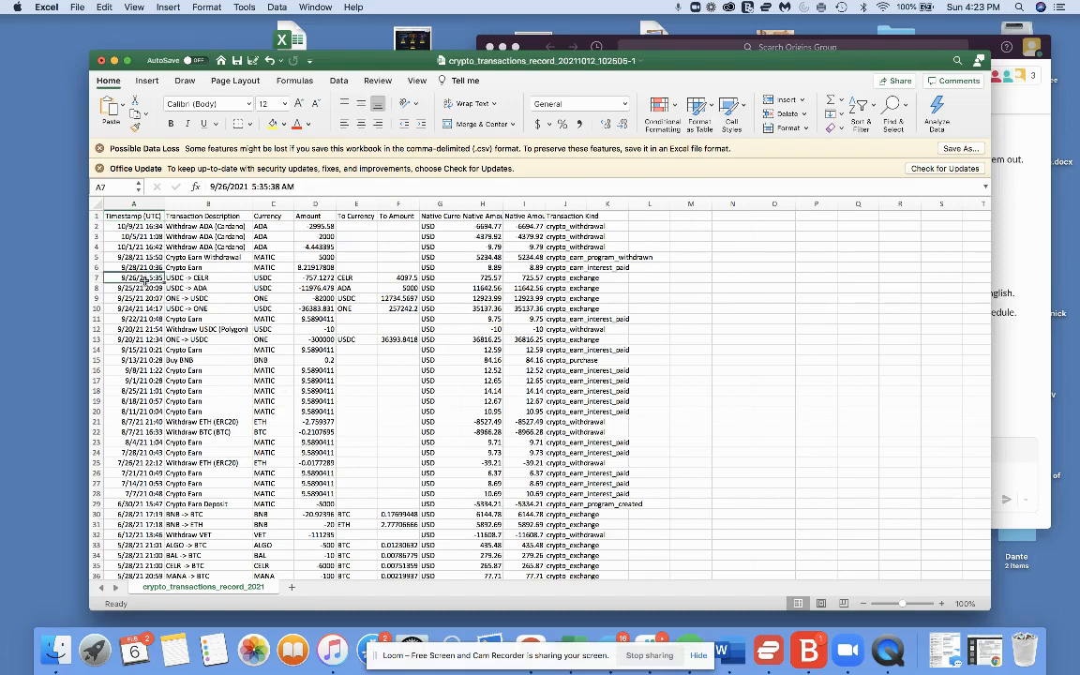
pyautogui.click(208, 218)
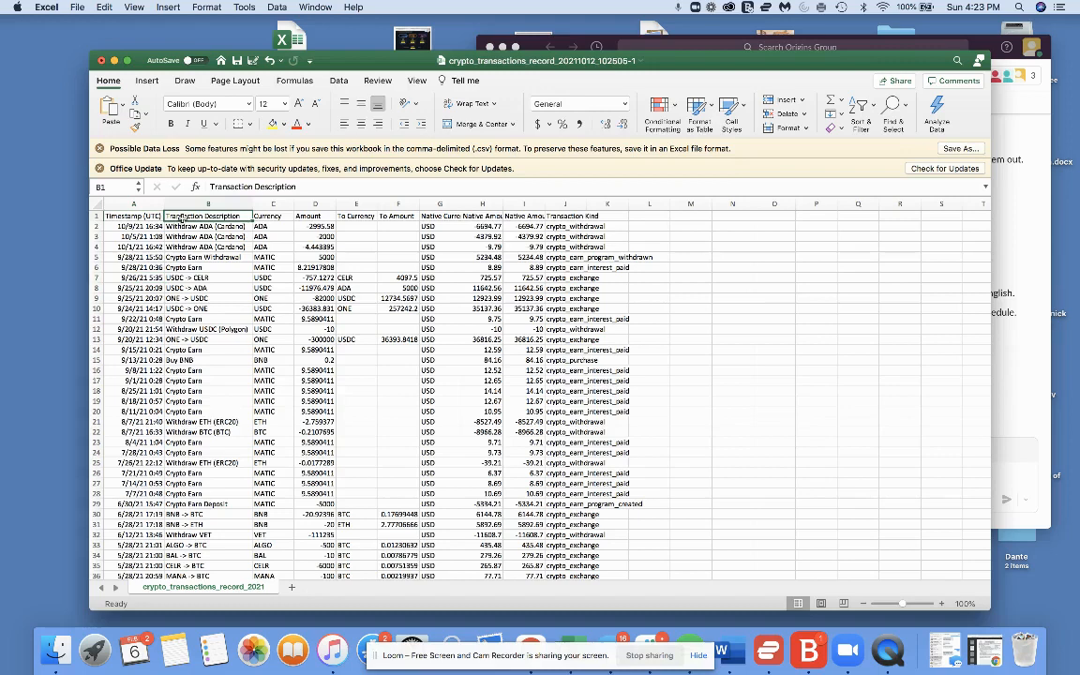
pyautogui.click(274, 202)
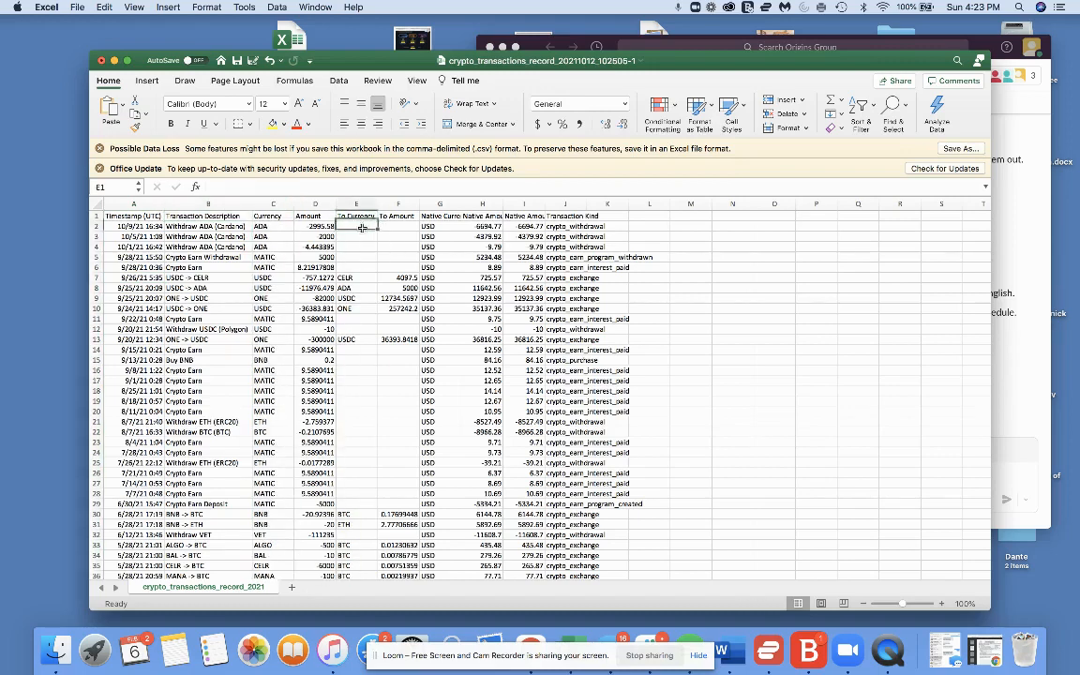
pyautogui.click(356, 225)
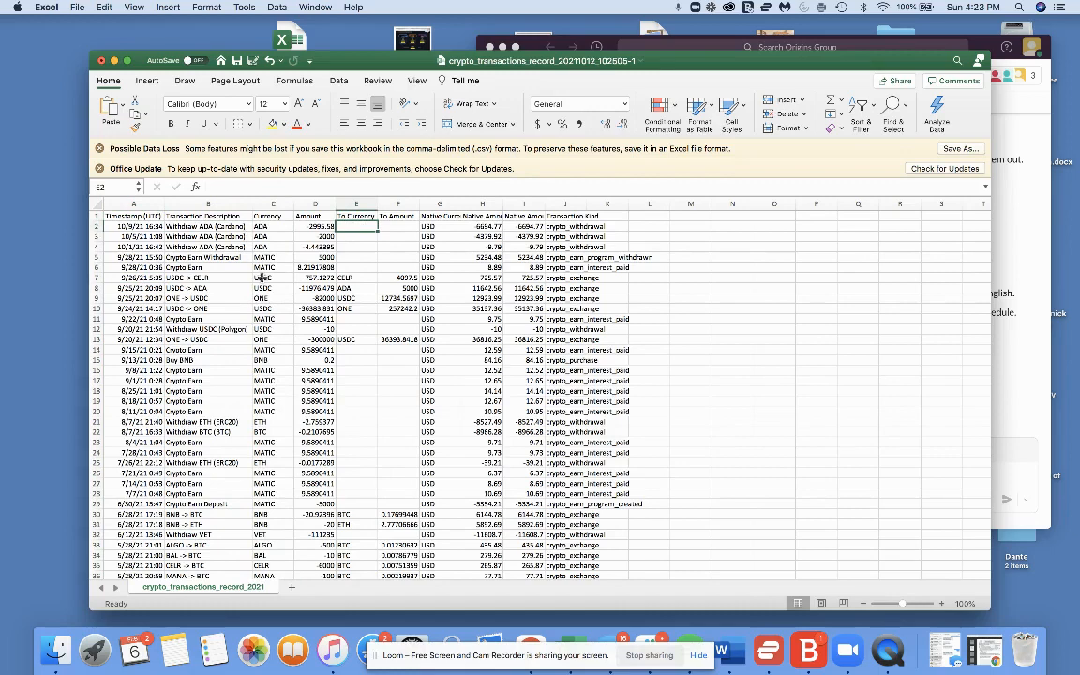
pyautogui.click(273, 278)
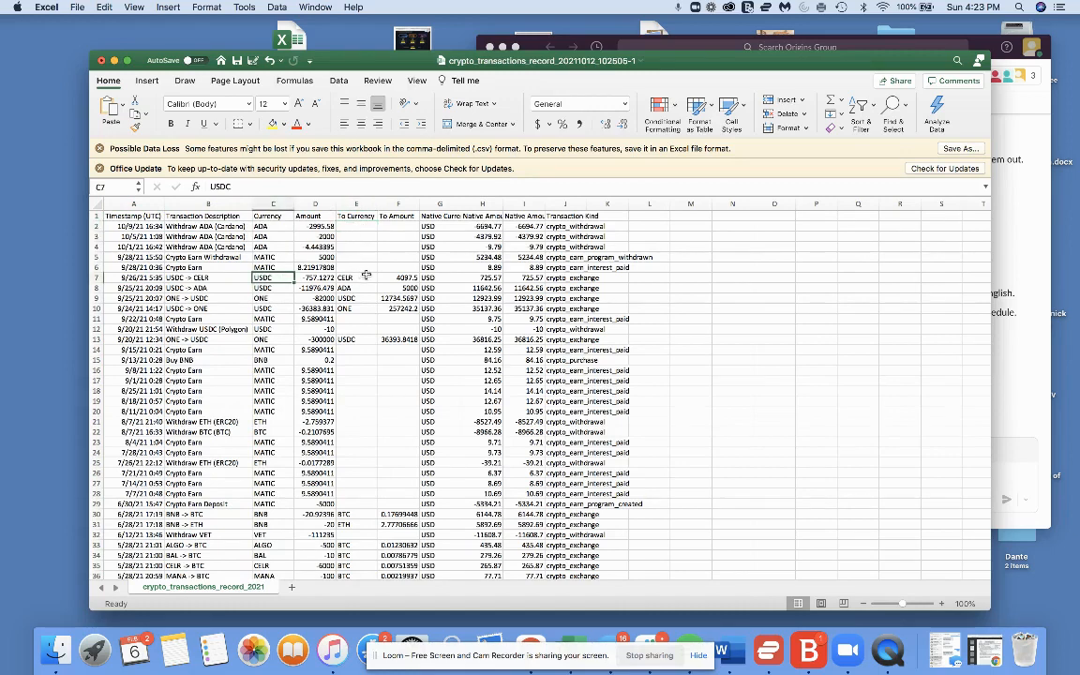
pyautogui.click(356, 278)
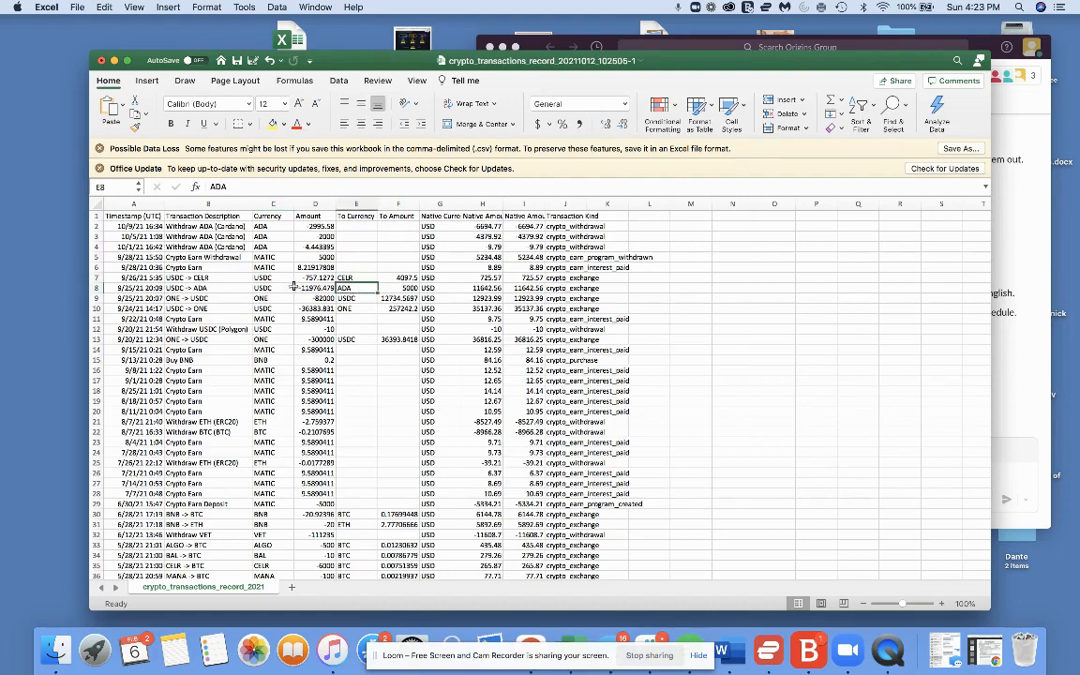
pyautogui.click(208, 278)
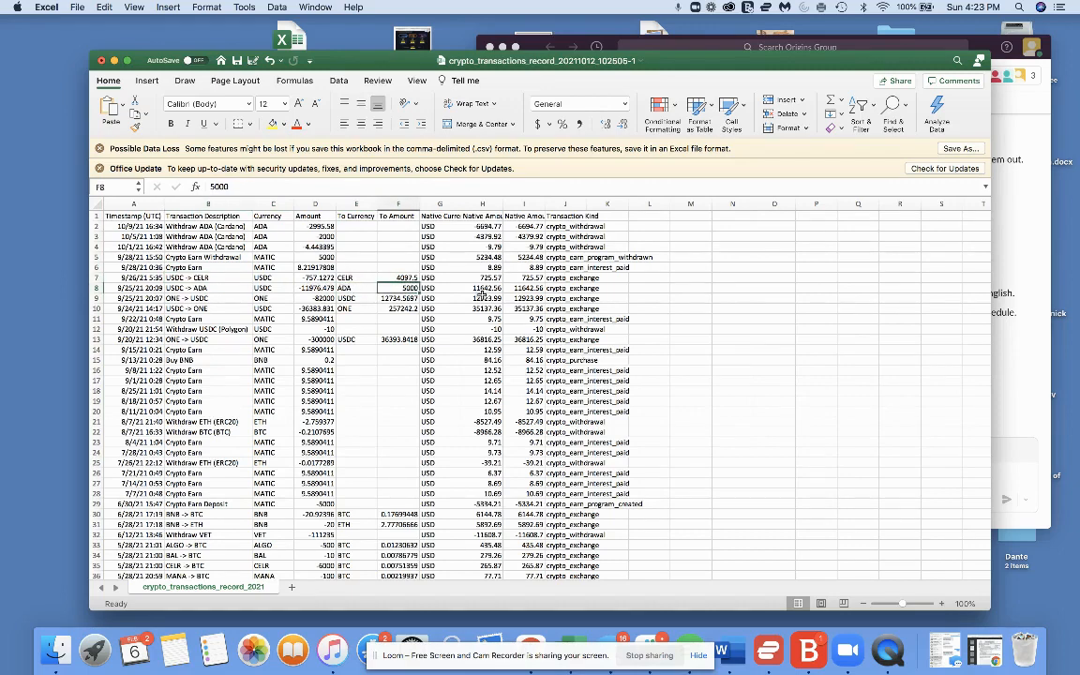
pyautogui.click(566, 288)
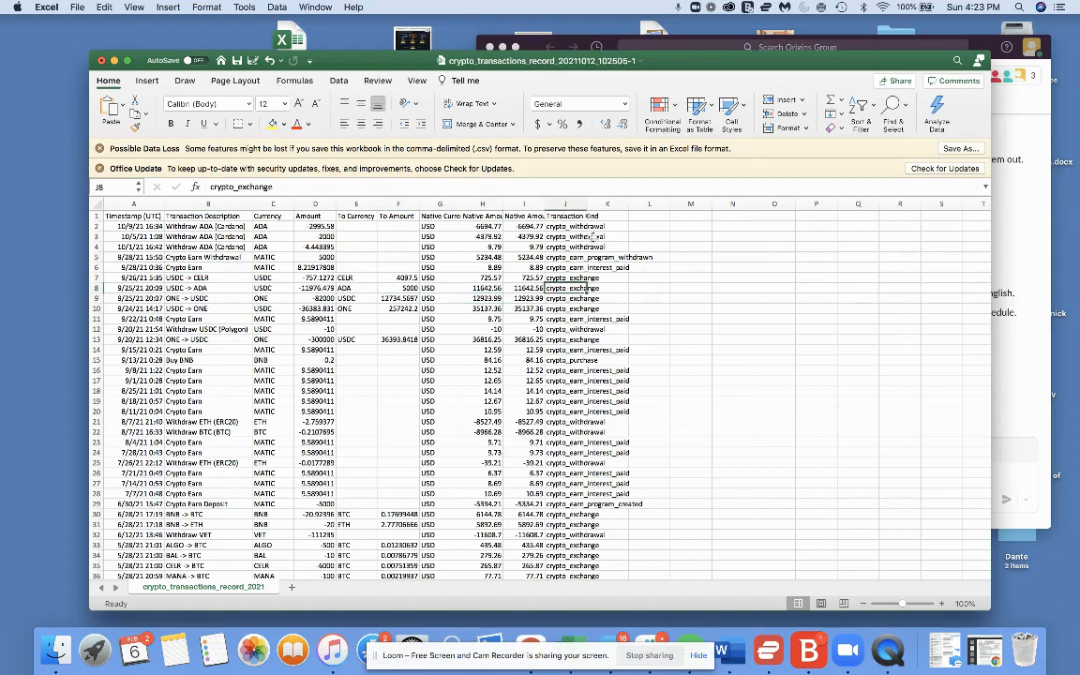
pyautogui.moveTo(431, 180)
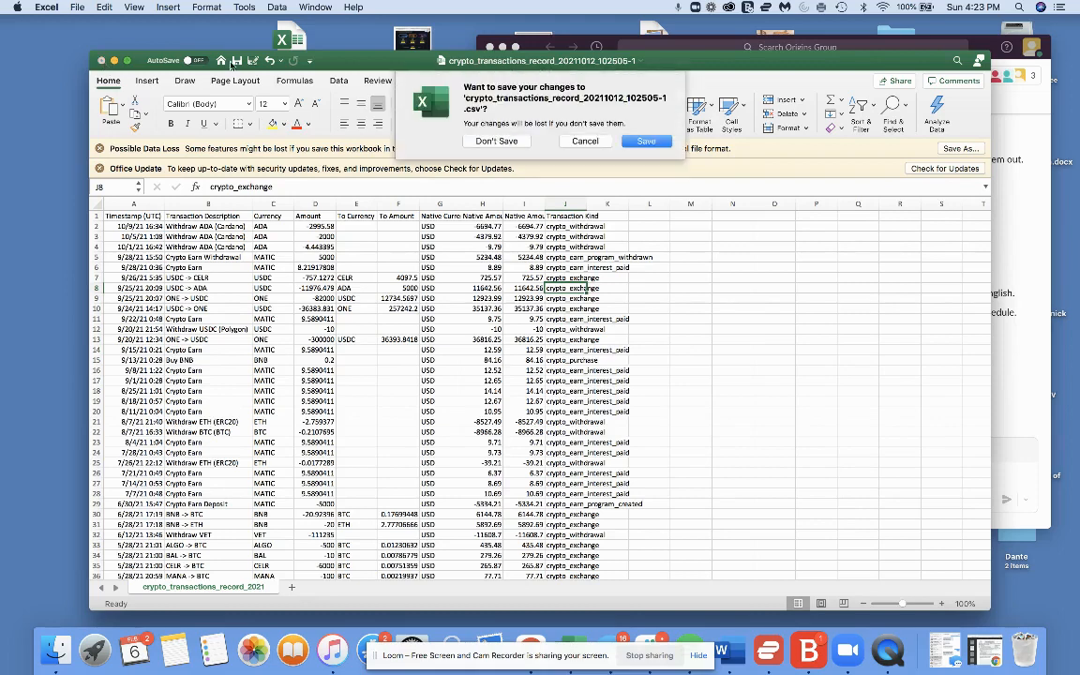
# Close the Crypto.com transactions workbook without saving changes.
pyautogui.click(585, 140)
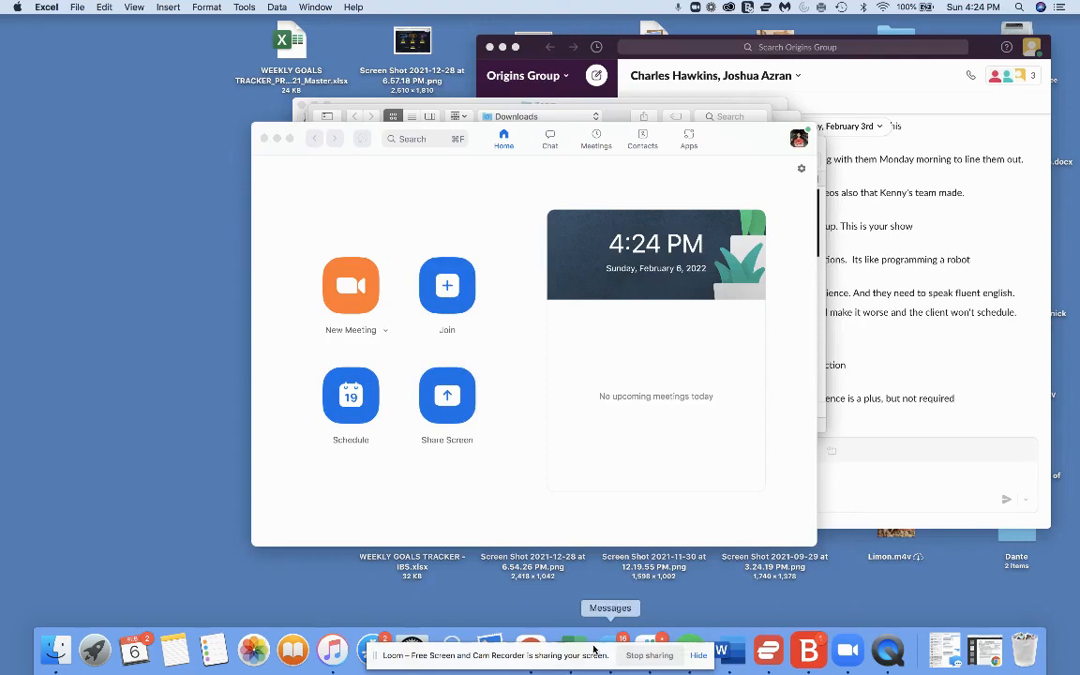
# Upload the Crypto.com transactions CSV from Downloads and continue past Done Adding Transactions.
pyautogui.click(529, 649)
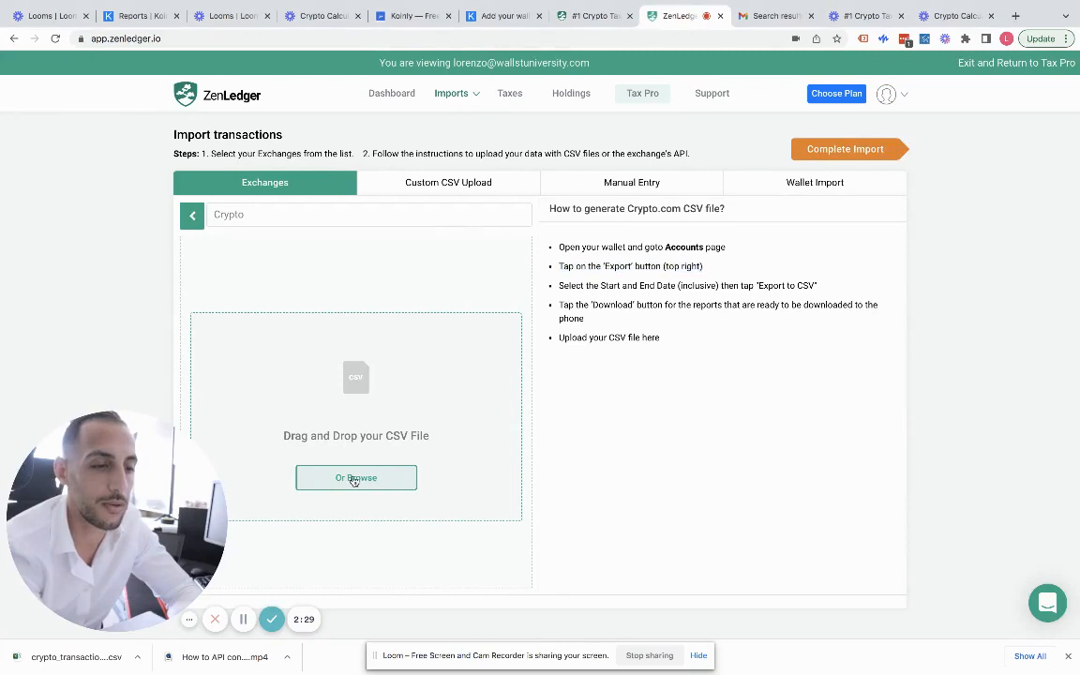
pyautogui.click(356, 478)
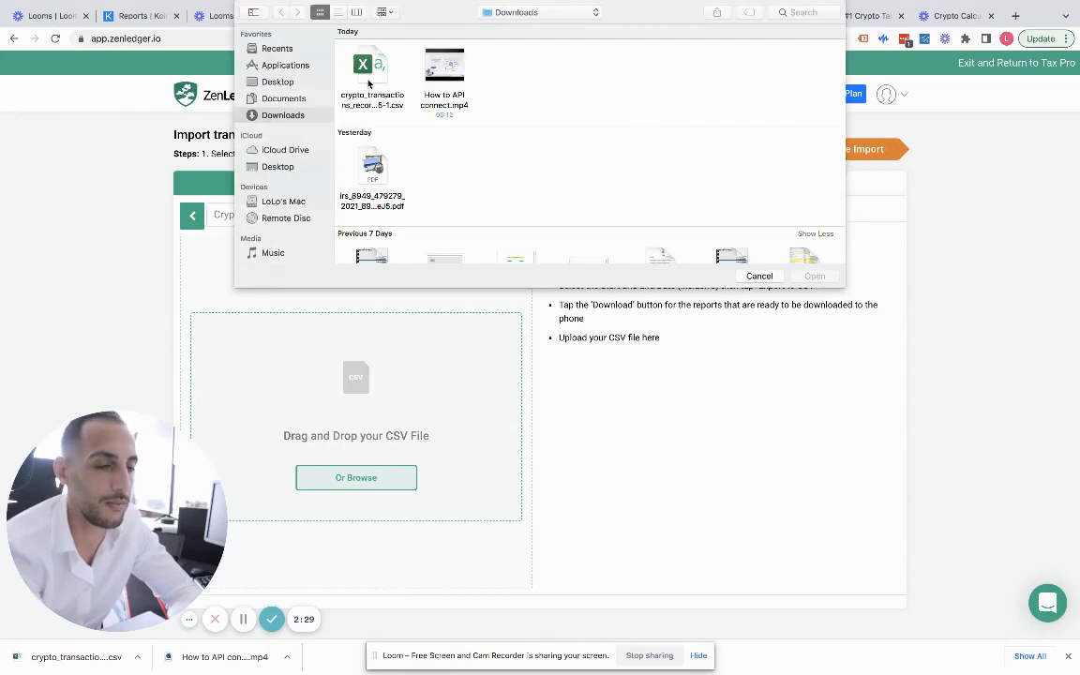
pyautogui.click(371, 75)
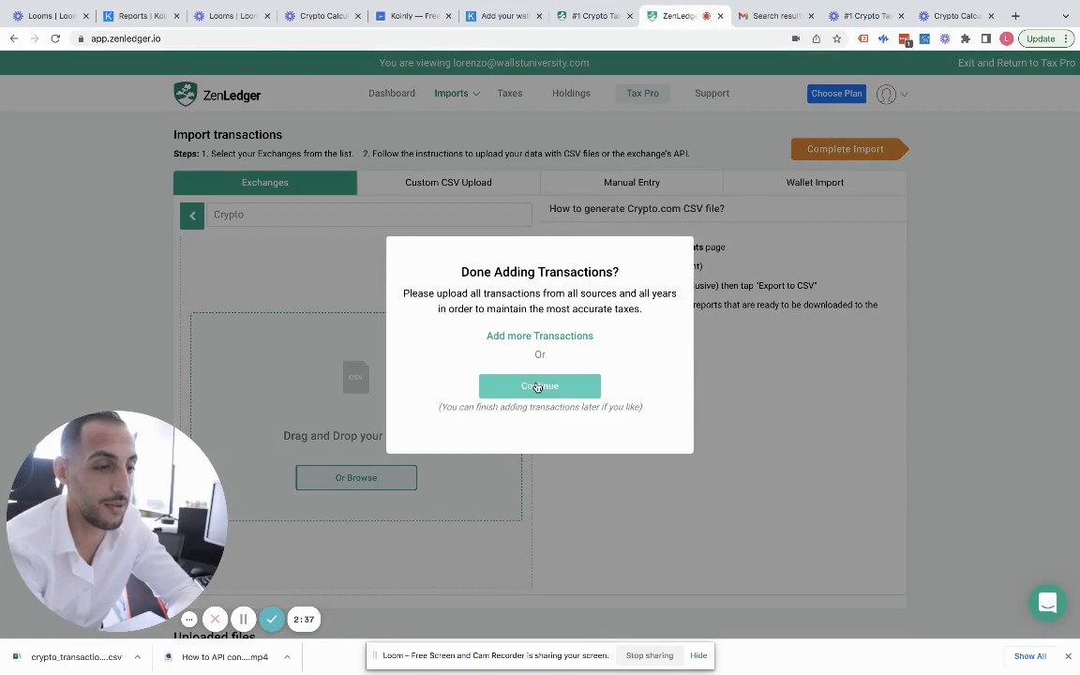
pyautogui.click(540, 386)
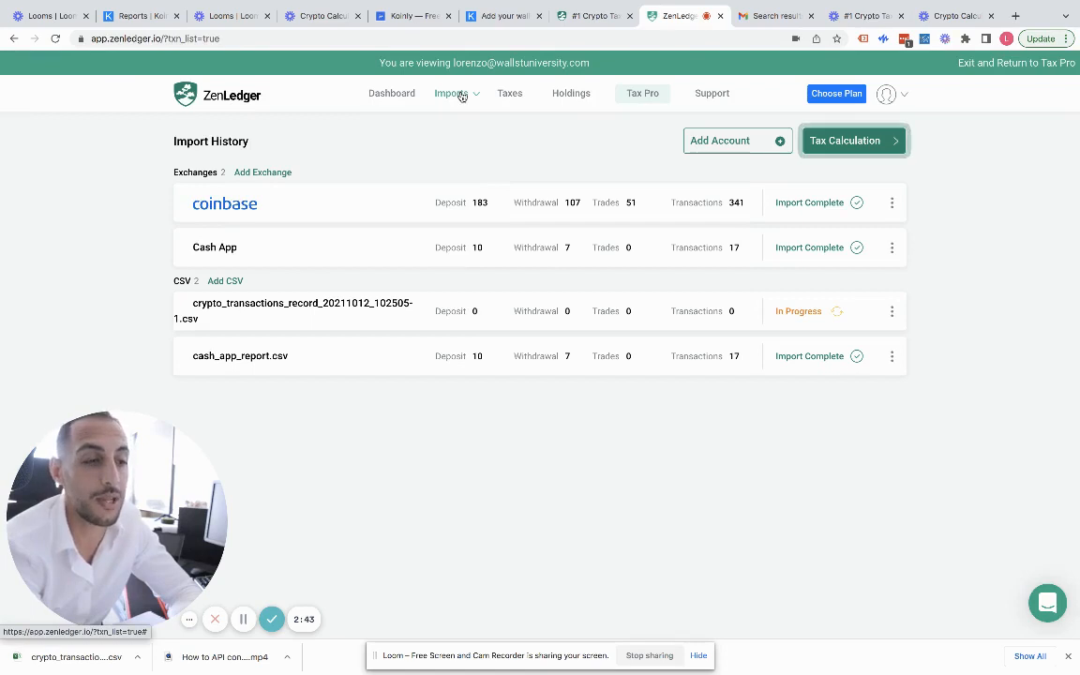
# Return to Imports and look over the Exchanges, Manual Entry and Custom CSV Upload sections.
pyautogui.click(452, 94)
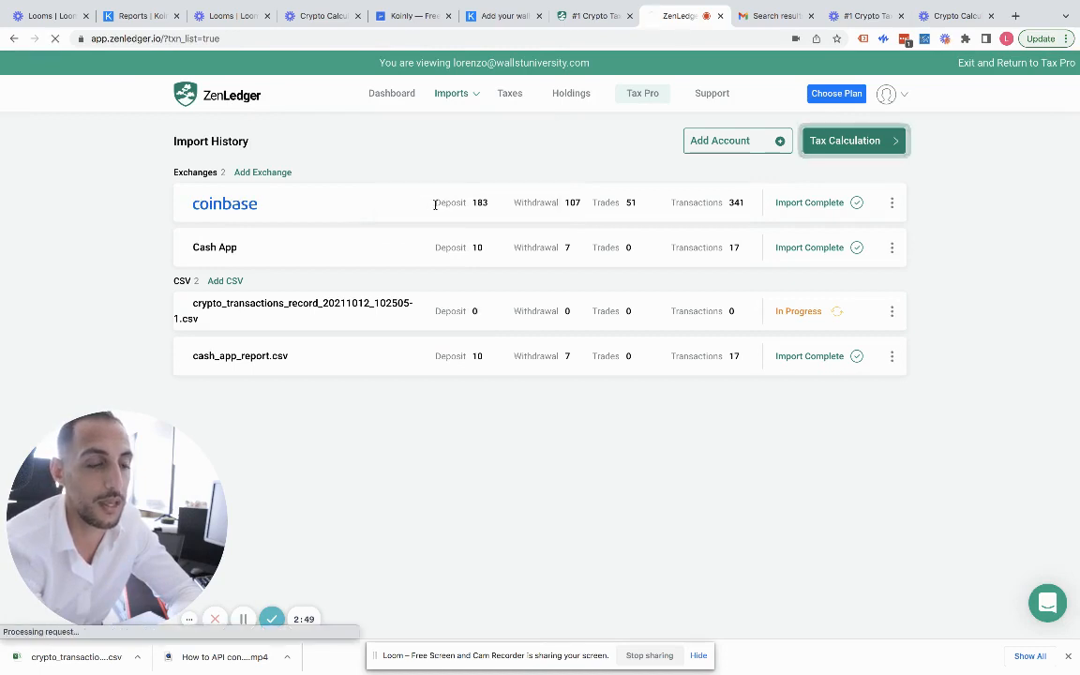
pyautogui.click(851, 138)
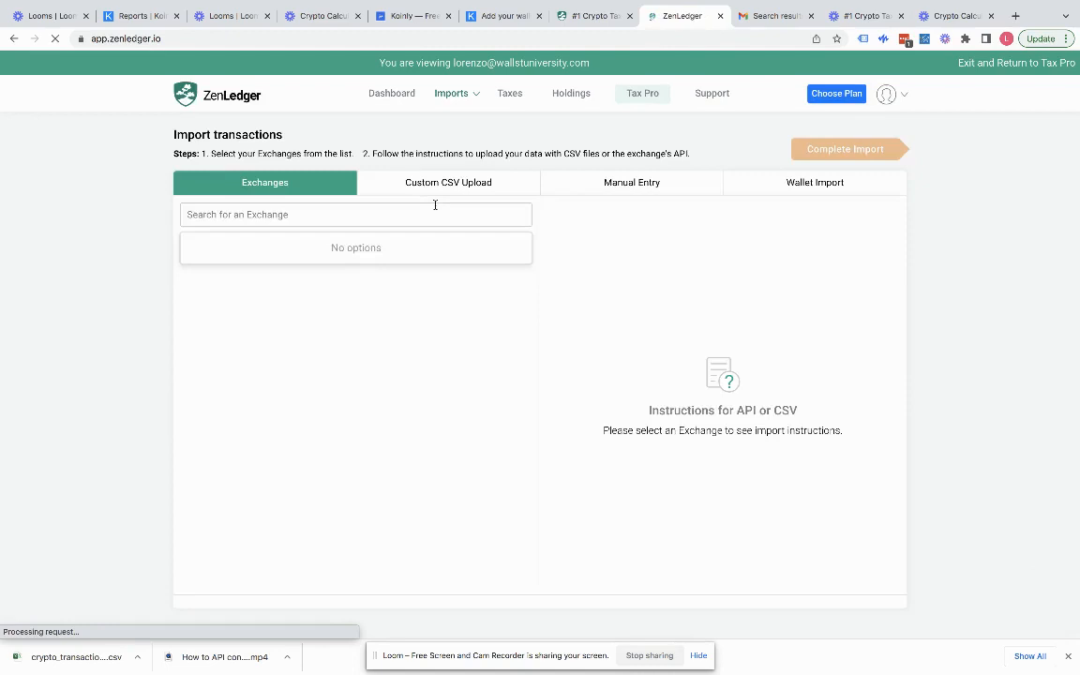
pyautogui.click(356, 214)
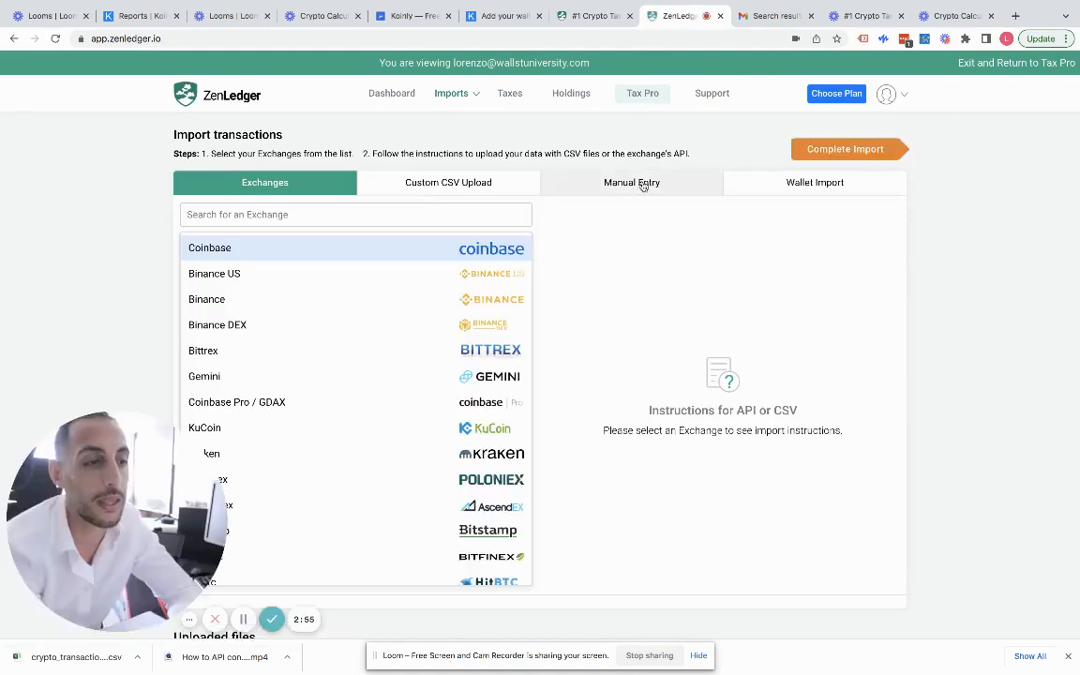
pyautogui.click(630, 182)
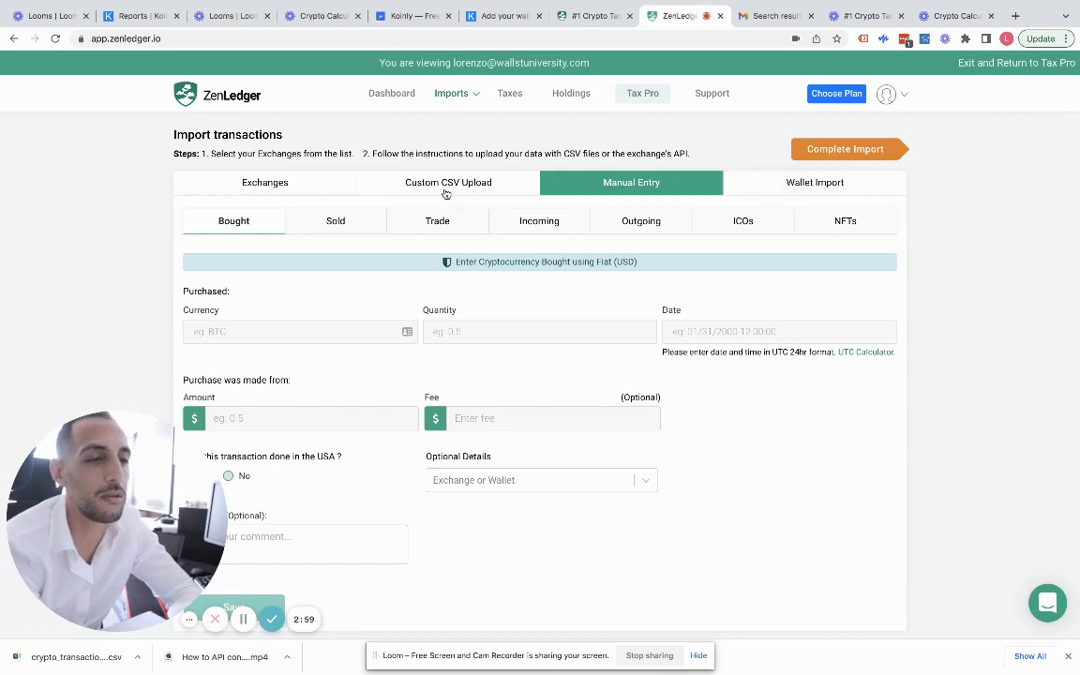
pyautogui.click(446, 182)
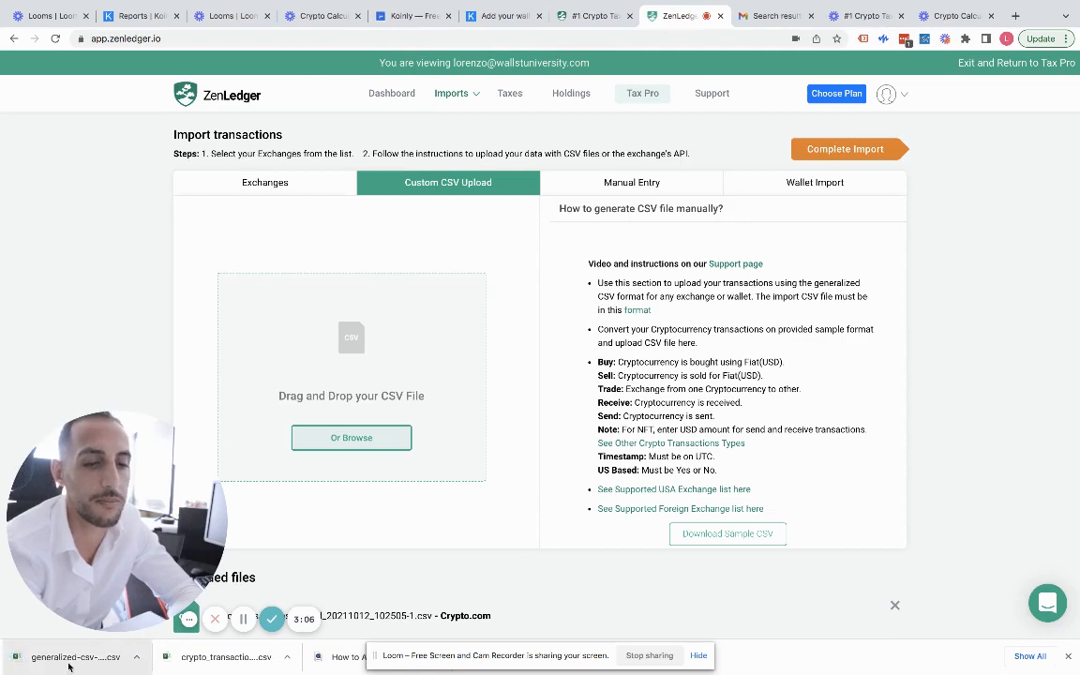
# Open ZenLedger's downloaded generalized sample CSV from the download bar in Excel.
pyautogui.click(75, 656)
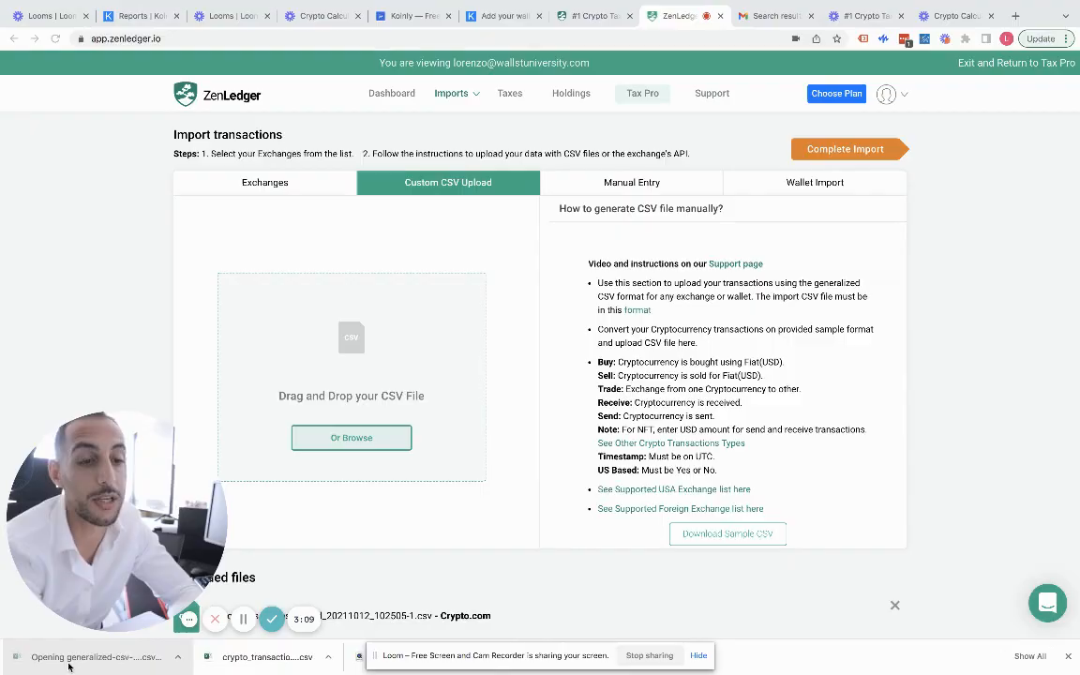
pyautogui.click(94, 657)
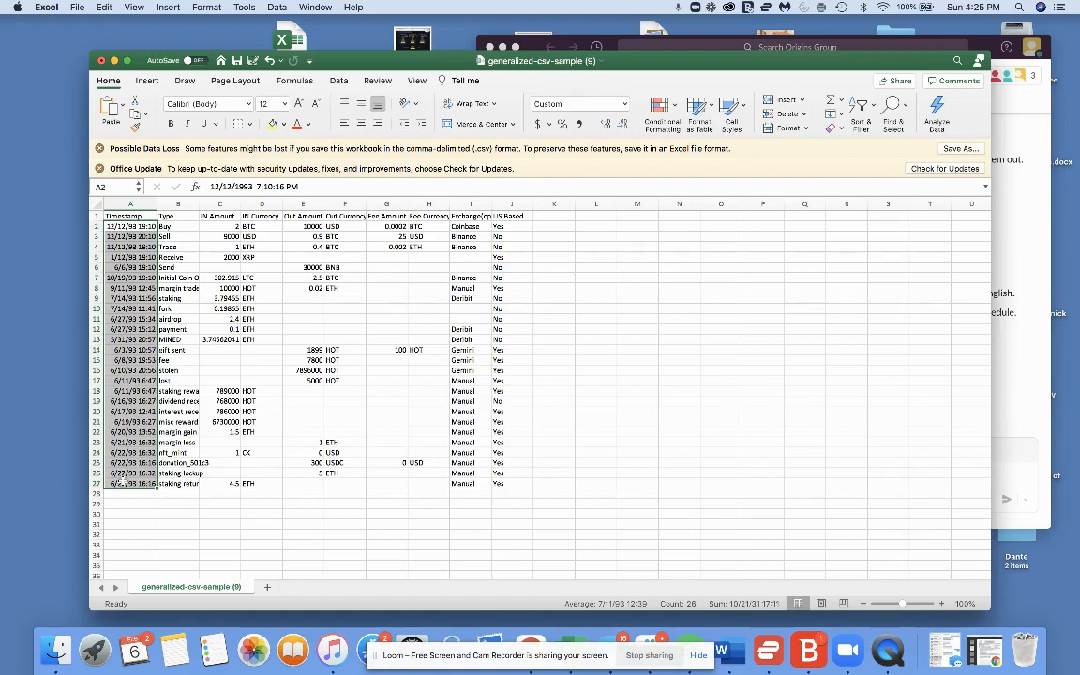
pyautogui.moveTo(123, 480)
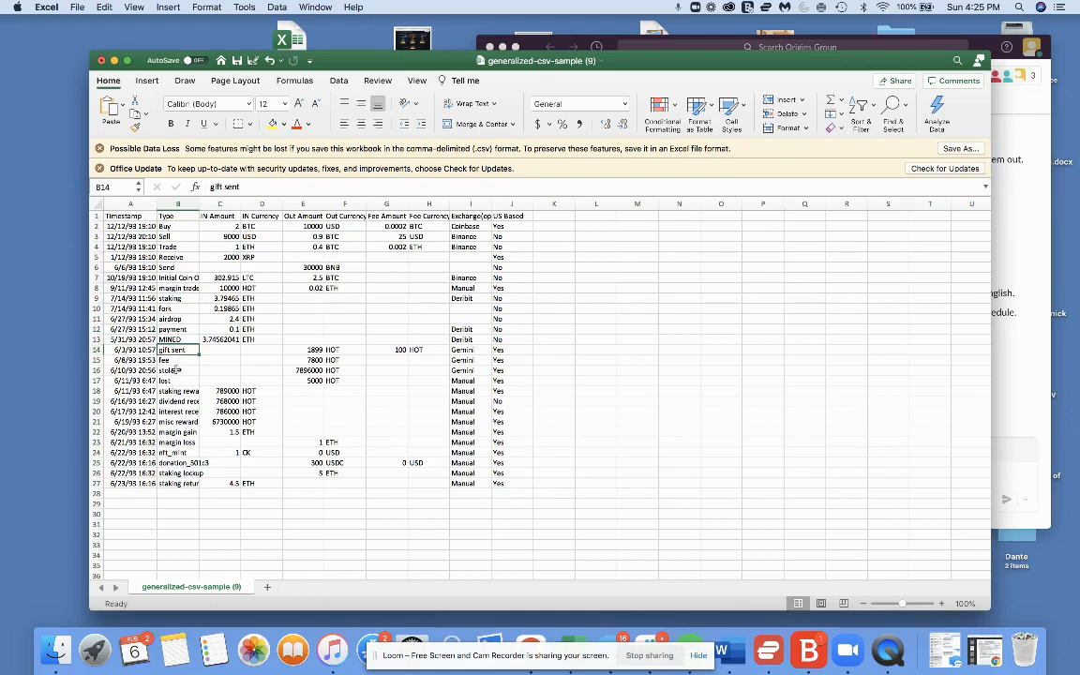
pyautogui.click(176, 370)
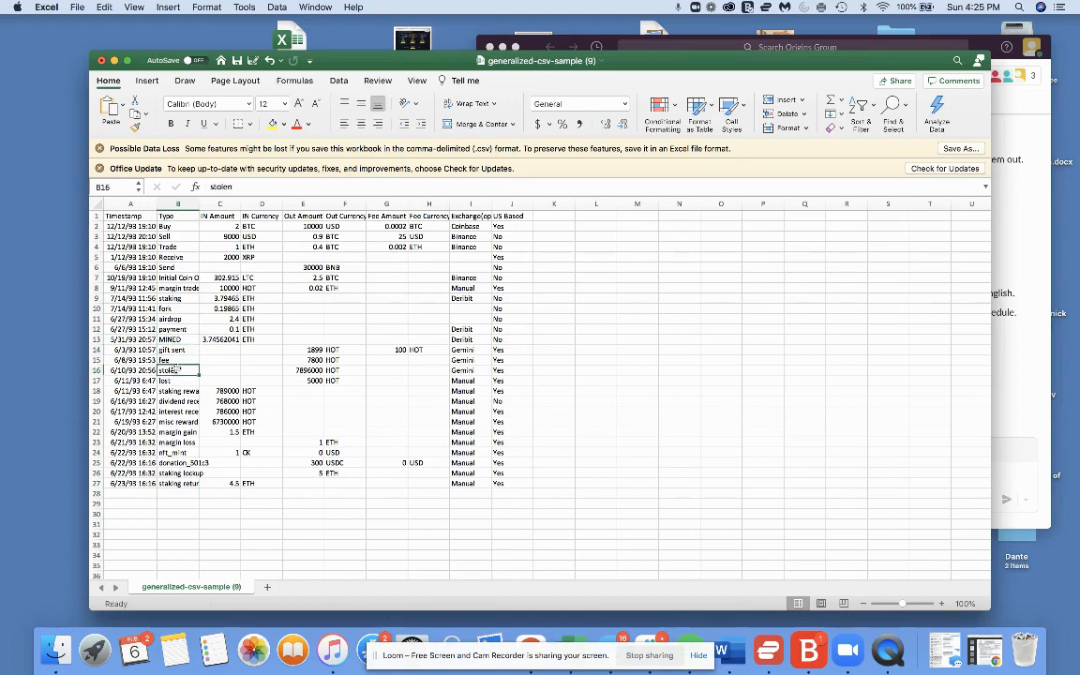
pyautogui.click(178, 392)
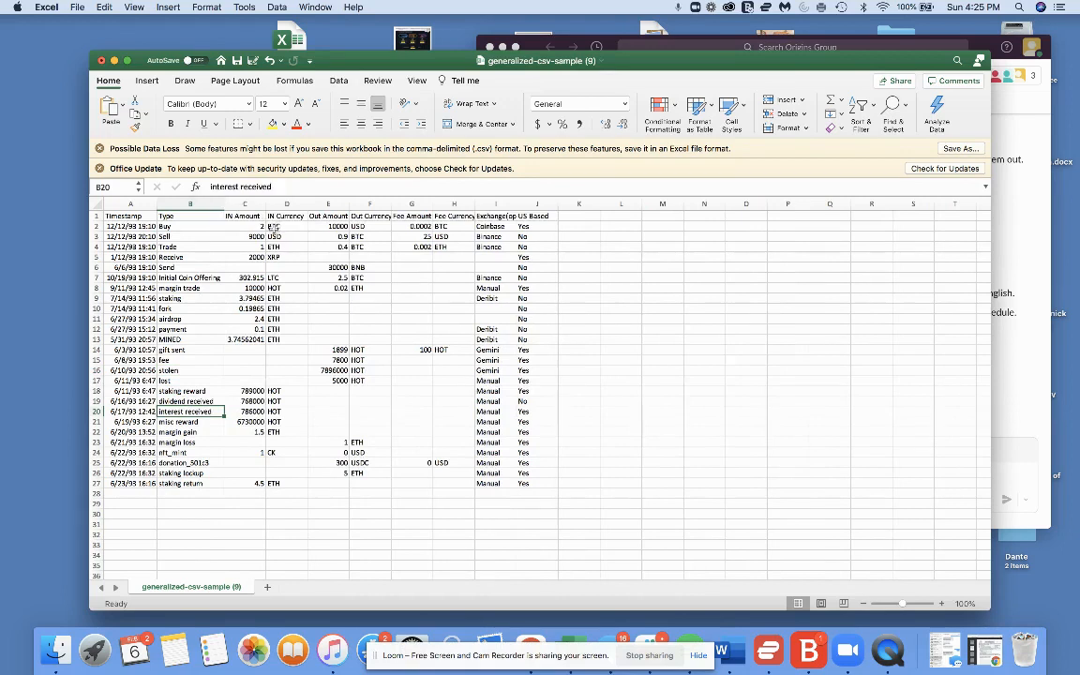
pyautogui.click(244, 236)
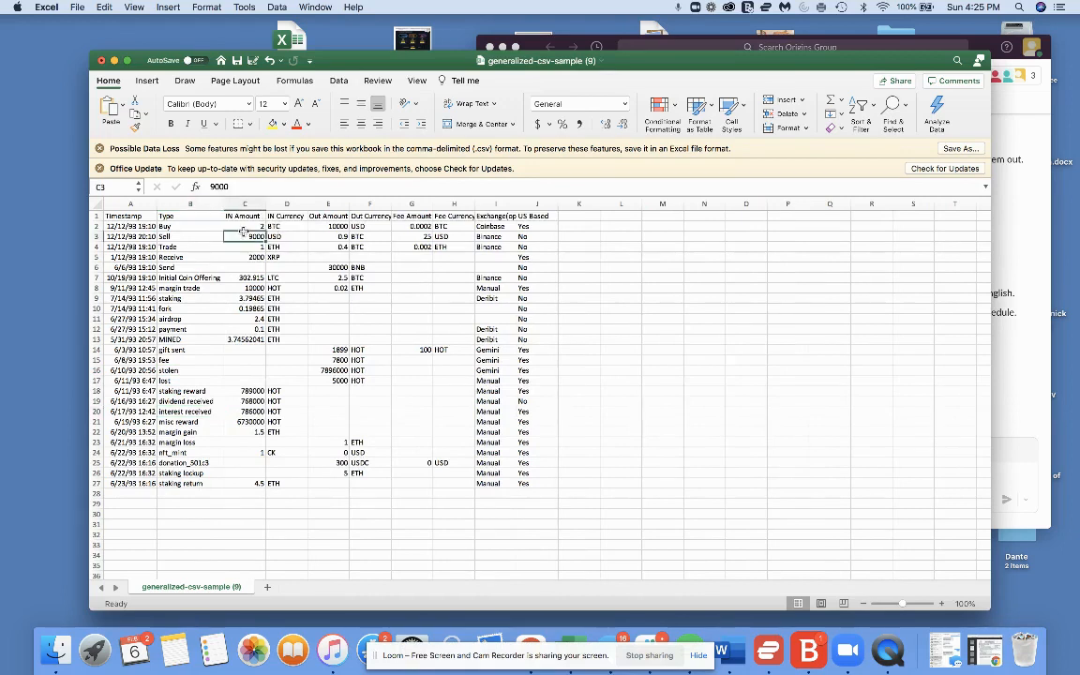
pyautogui.click(287, 236)
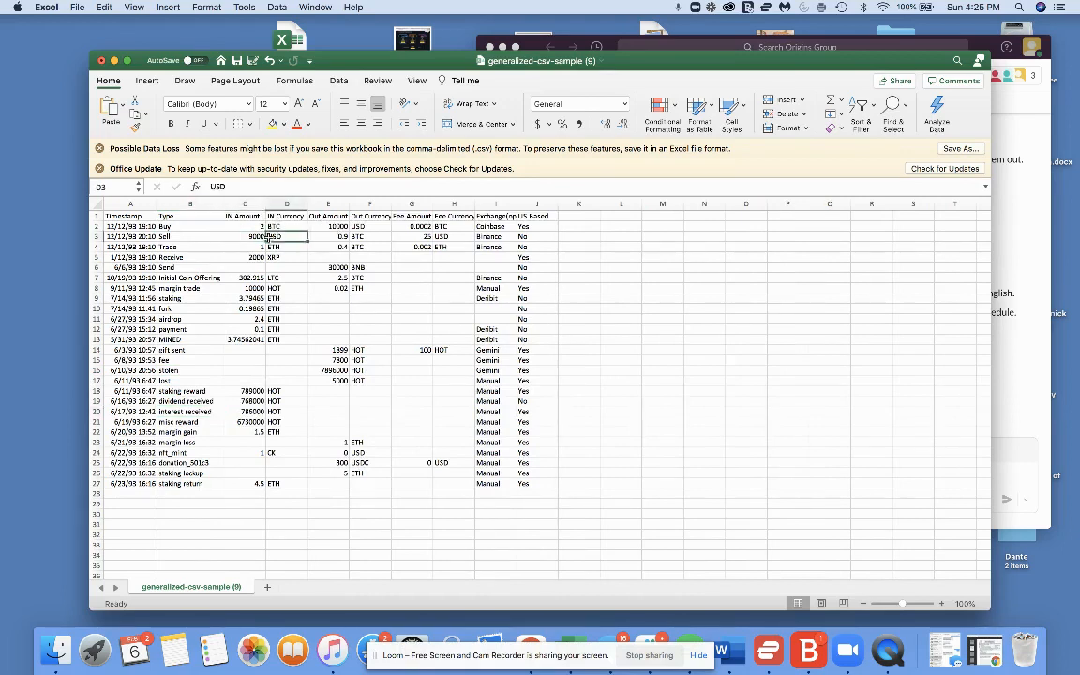
pyautogui.click(370, 237)
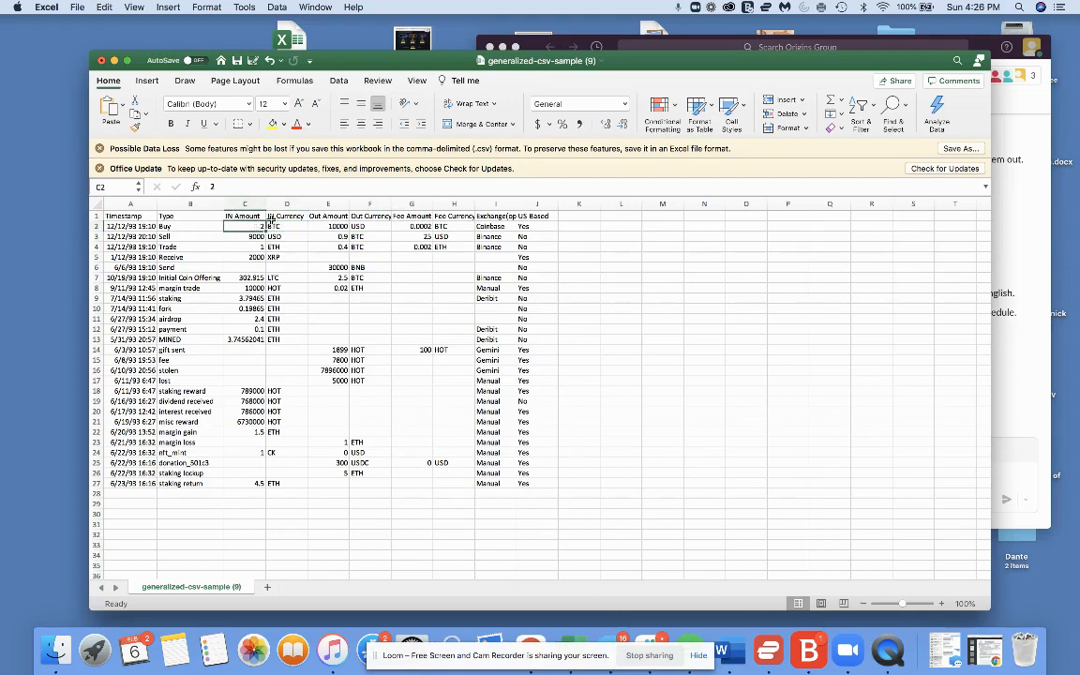
pyautogui.click(369, 225)
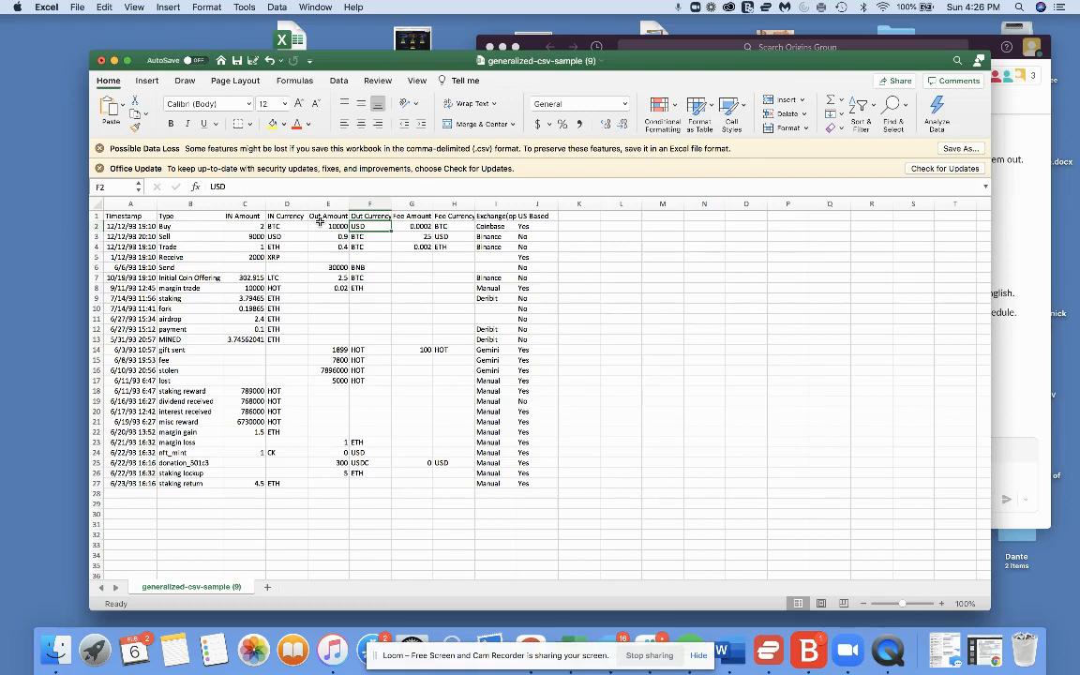
pyautogui.click(454, 225)
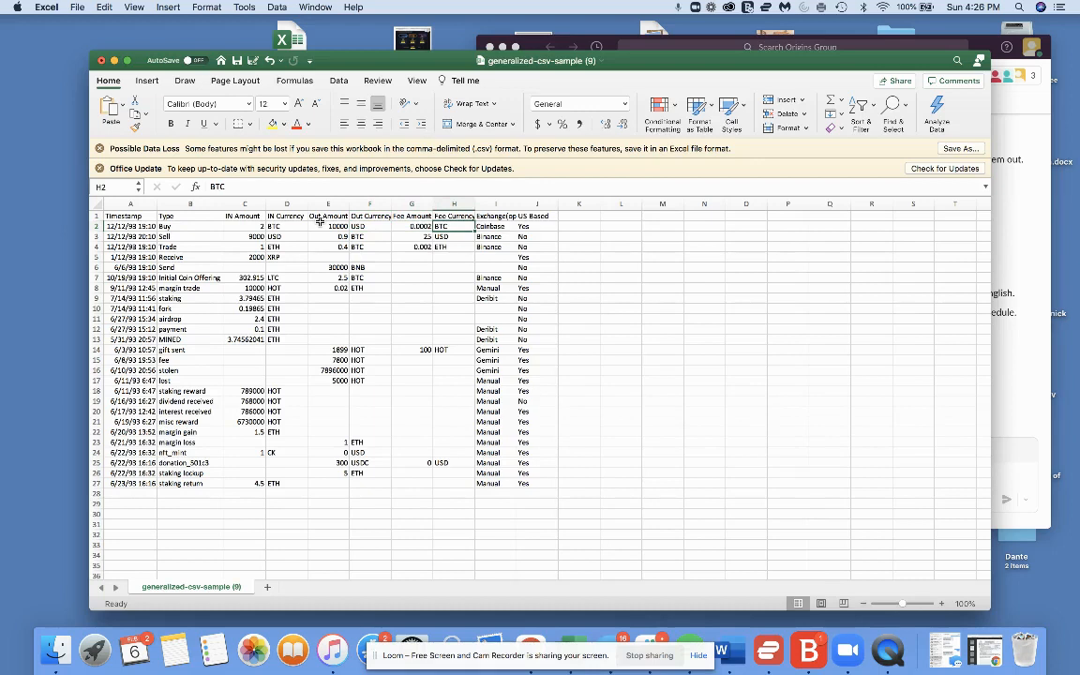
pyautogui.click(536, 225)
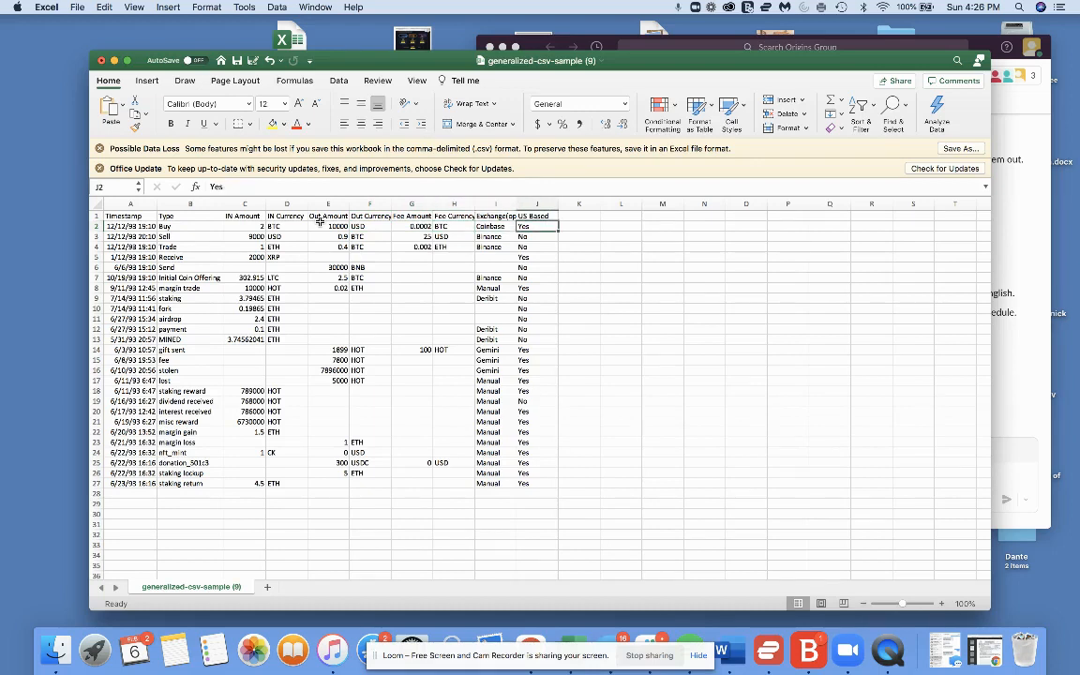
pyautogui.click(287, 202)
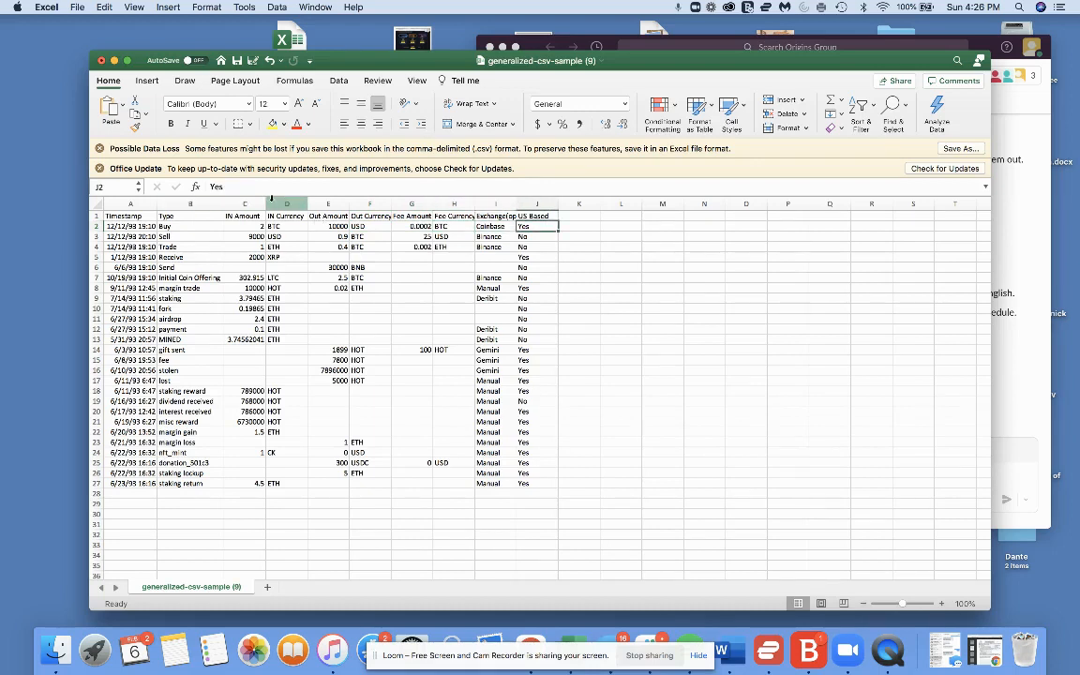